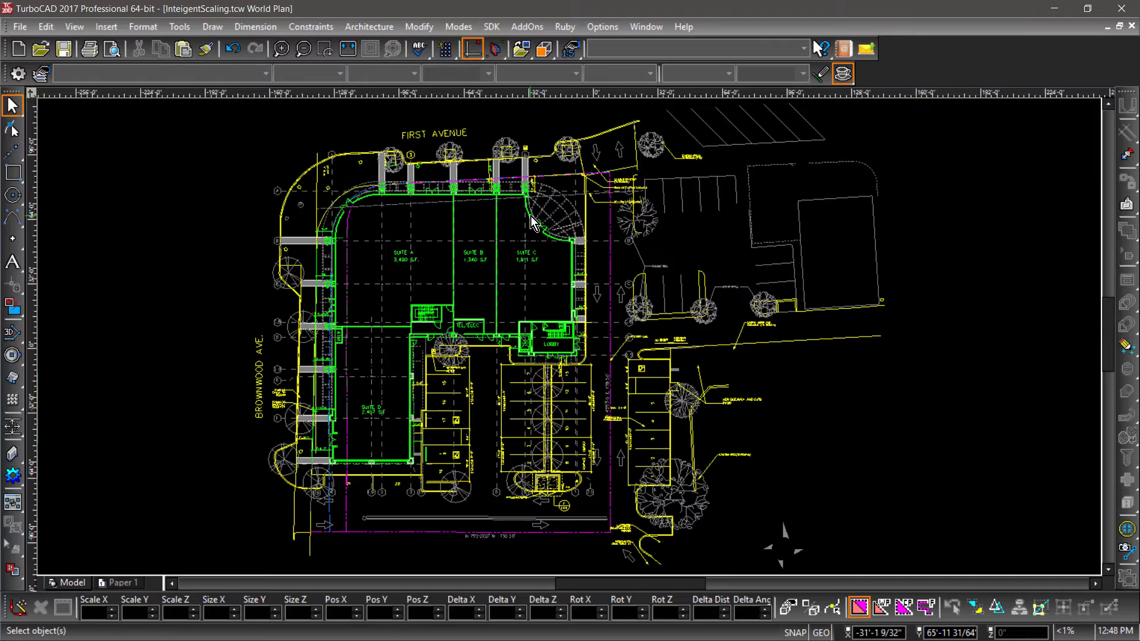
# Step: Turn on Intelligent Scale for hatches, text and dimensions in Program Setup's Advanced Preferences
pyautogui.click(602, 27)
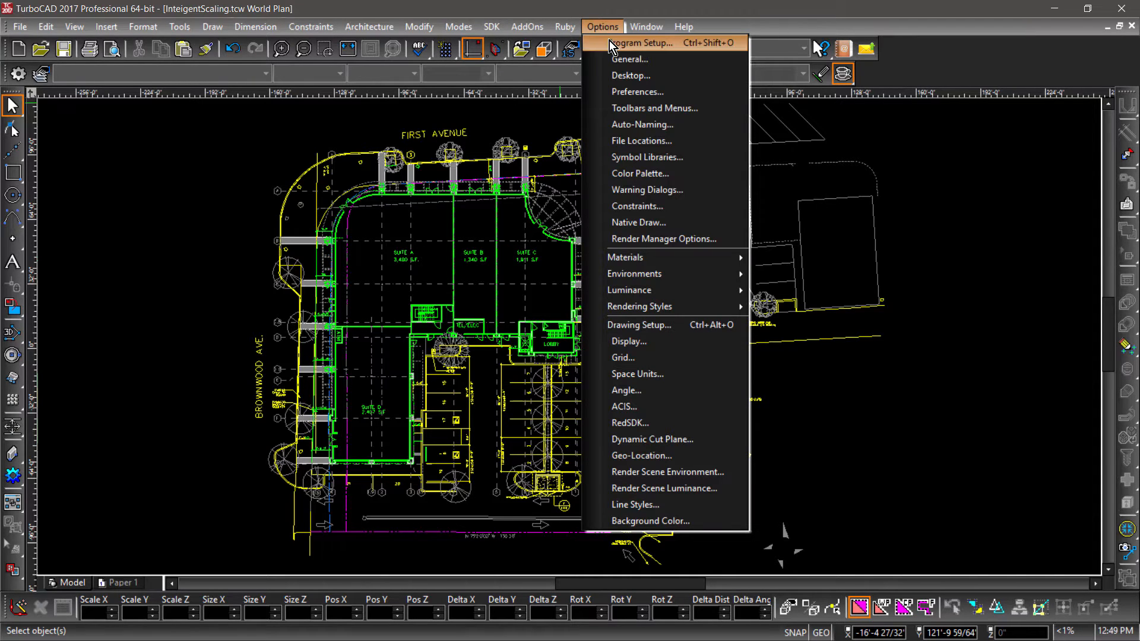
pyautogui.click(601, 26)
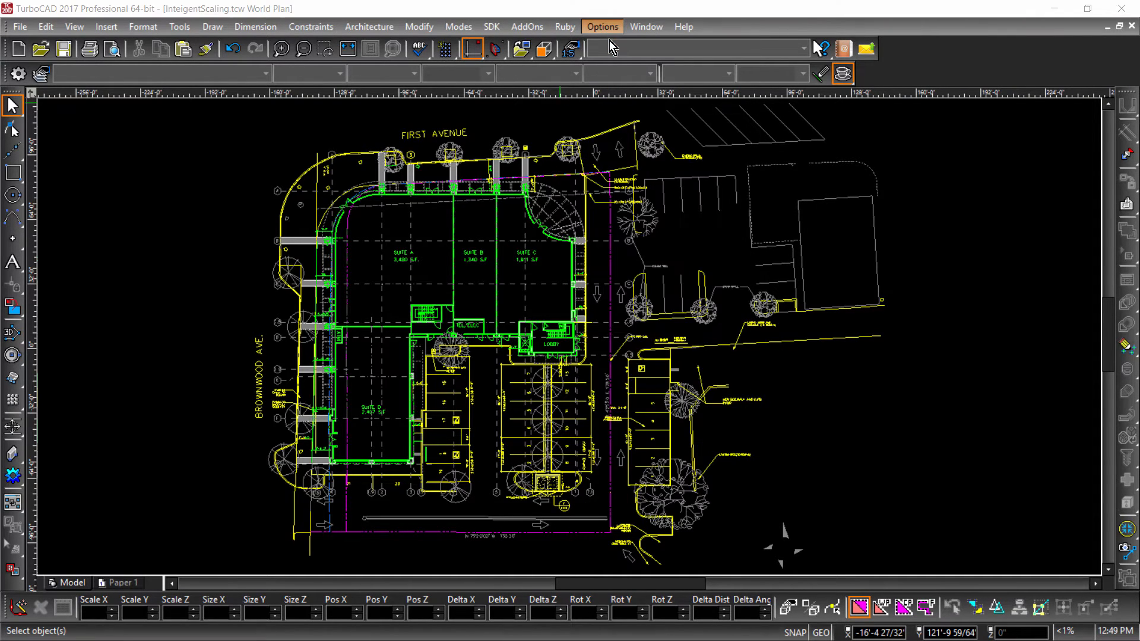
pyautogui.click(602, 26)
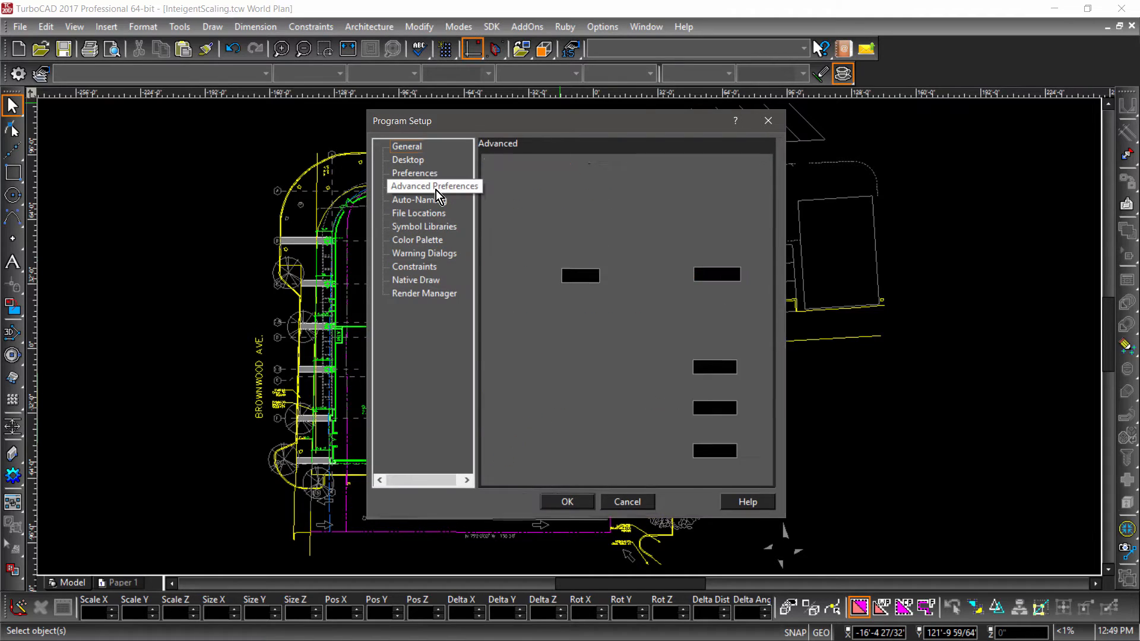
pyautogui.click(434, 186)
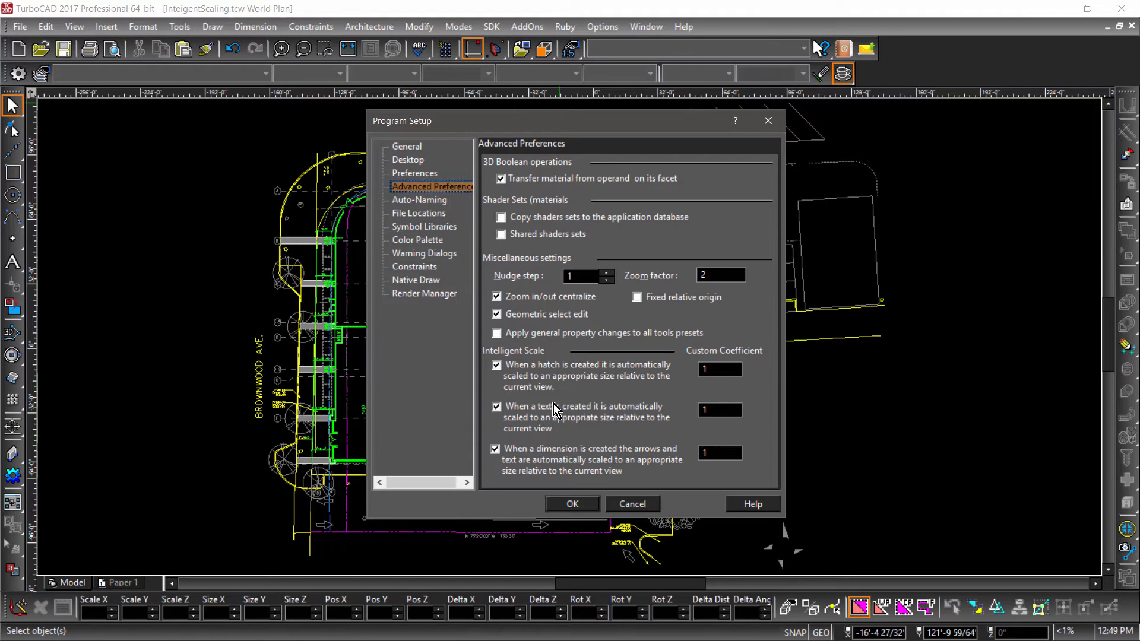
pyautogui.click(571, 504)
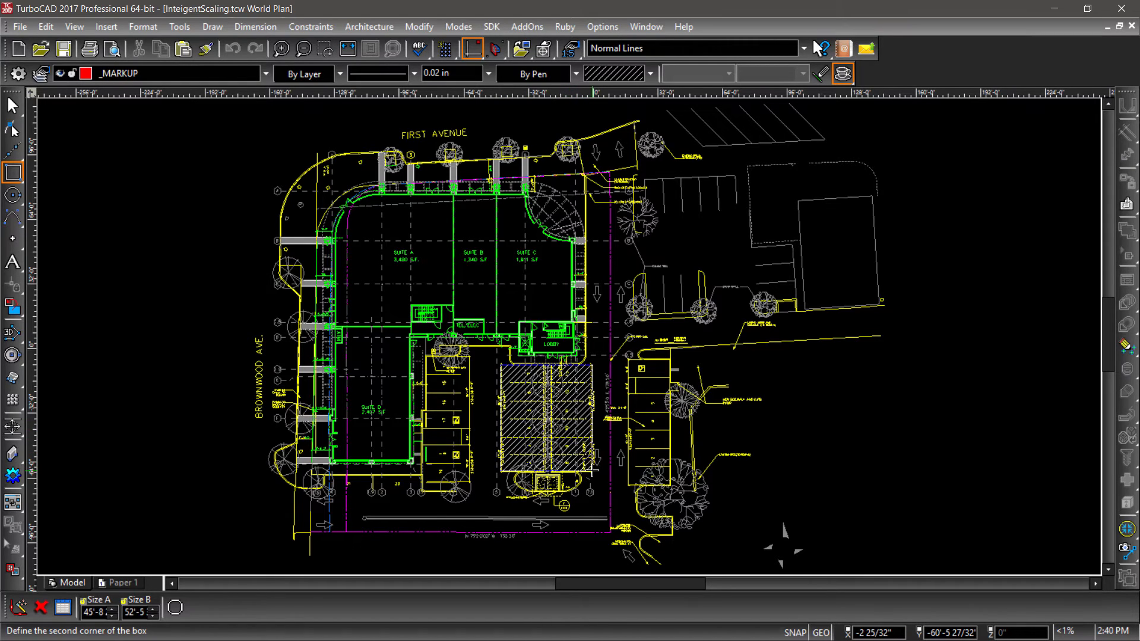
# Step: Finish the red hatched rectangle covering the central parking rows
pyautogui.click(545, 418)
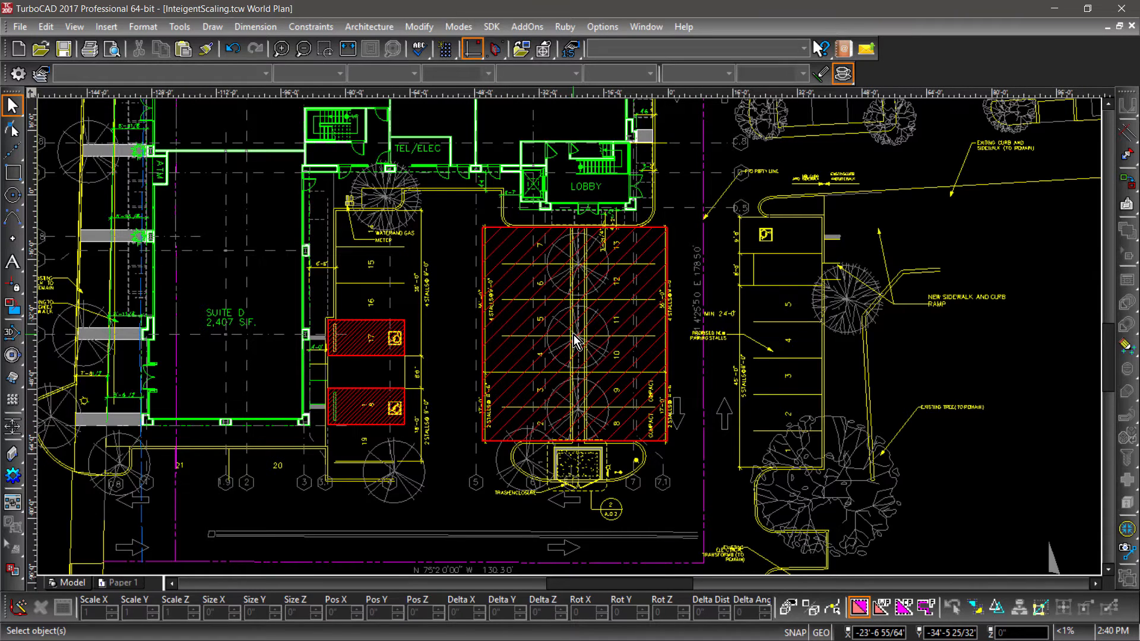
# Step: Type the notes 'Re-stripe parking lot' and 'Accessible spots must be at least 9' wide'
pyautogui.click(12, 262)
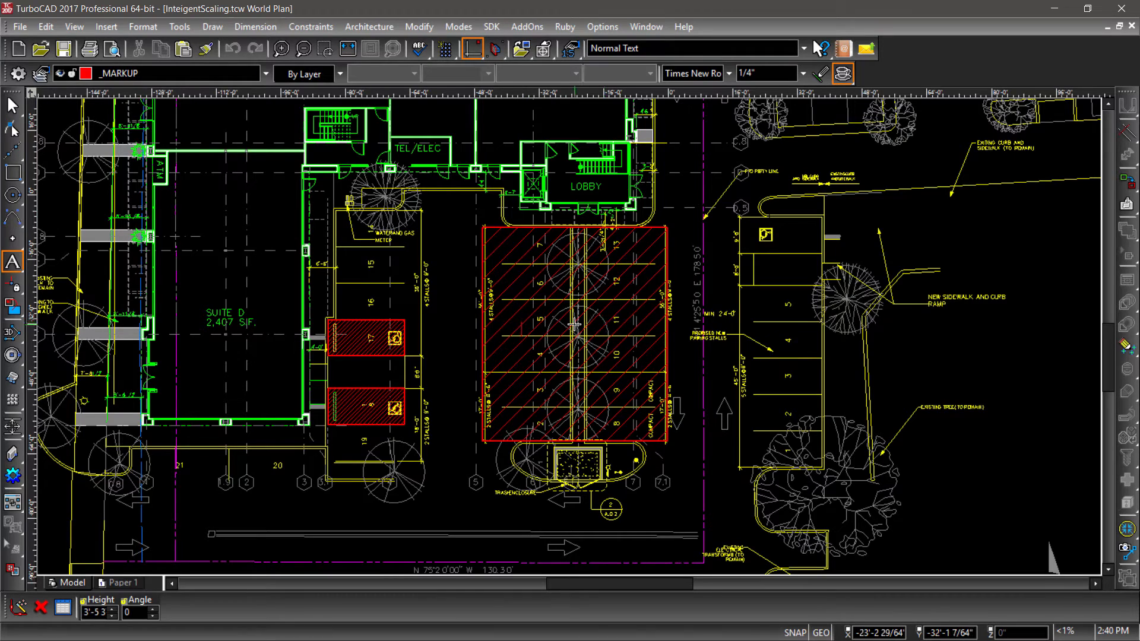
pyautogui.write('Re-stripe pa')
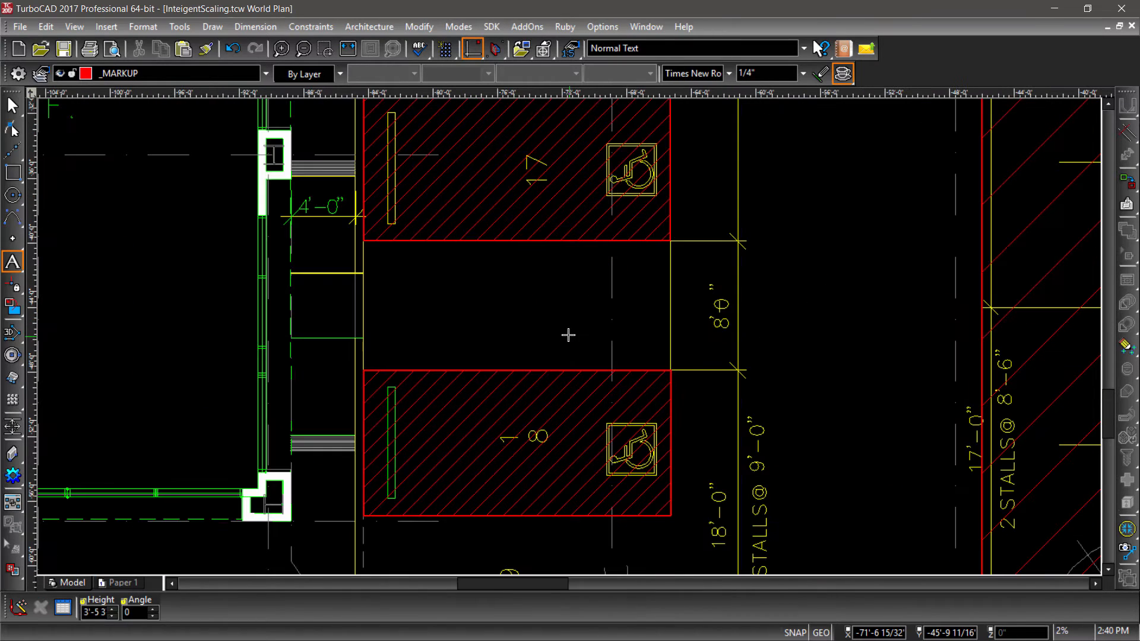
pyautogui.moveTo(438, 295)
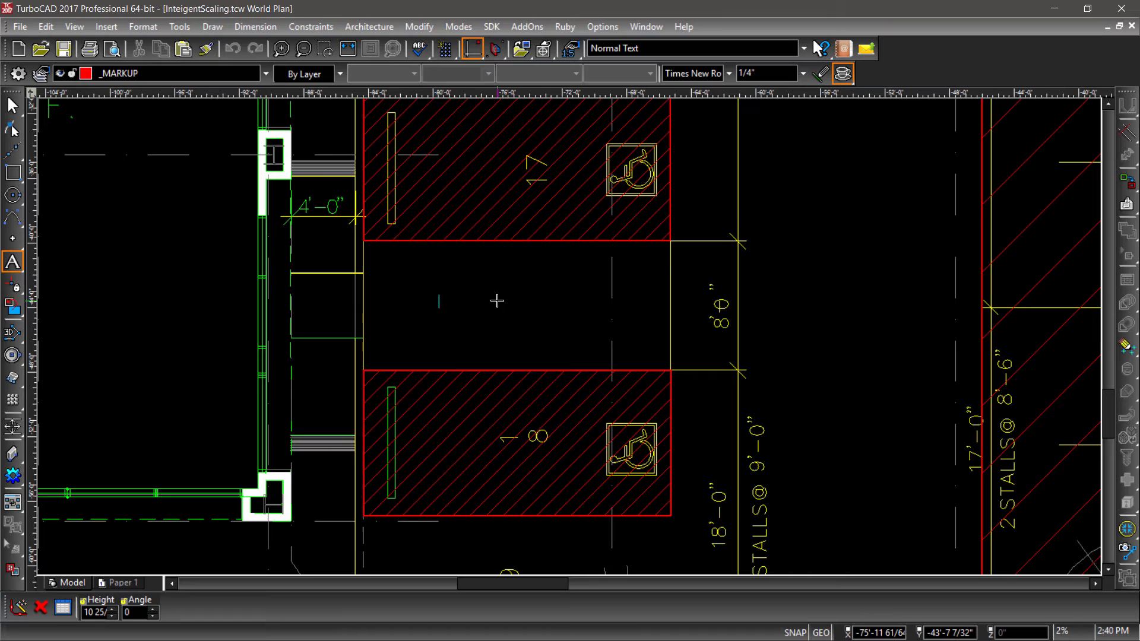
pyautogui.write('Accessible spots must be at least 9')
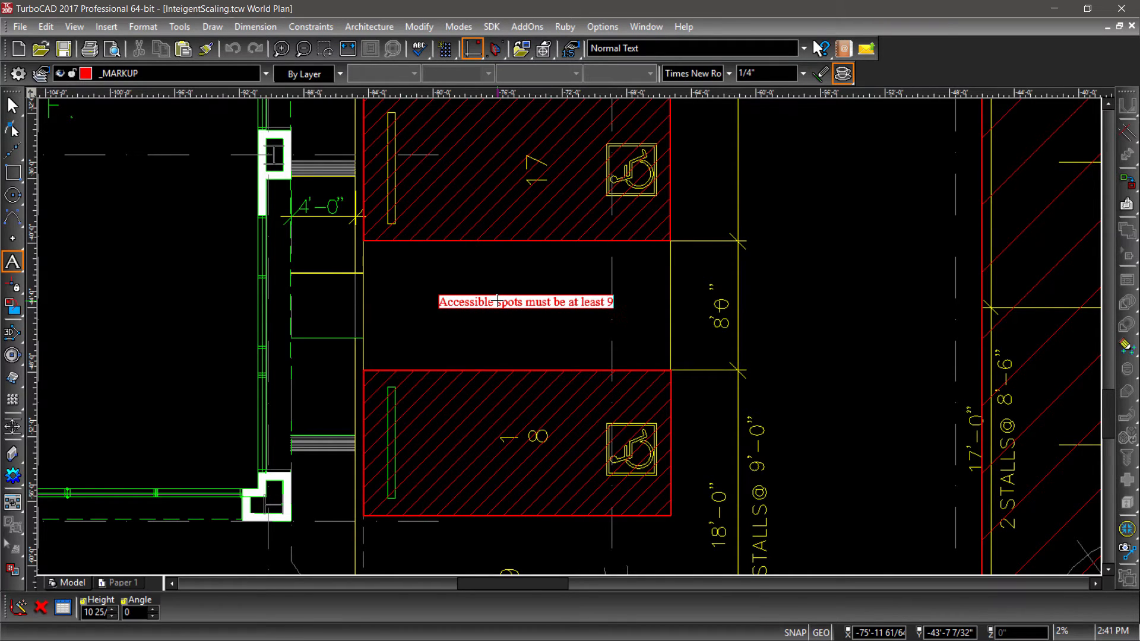
pyautogui.write("' wide")
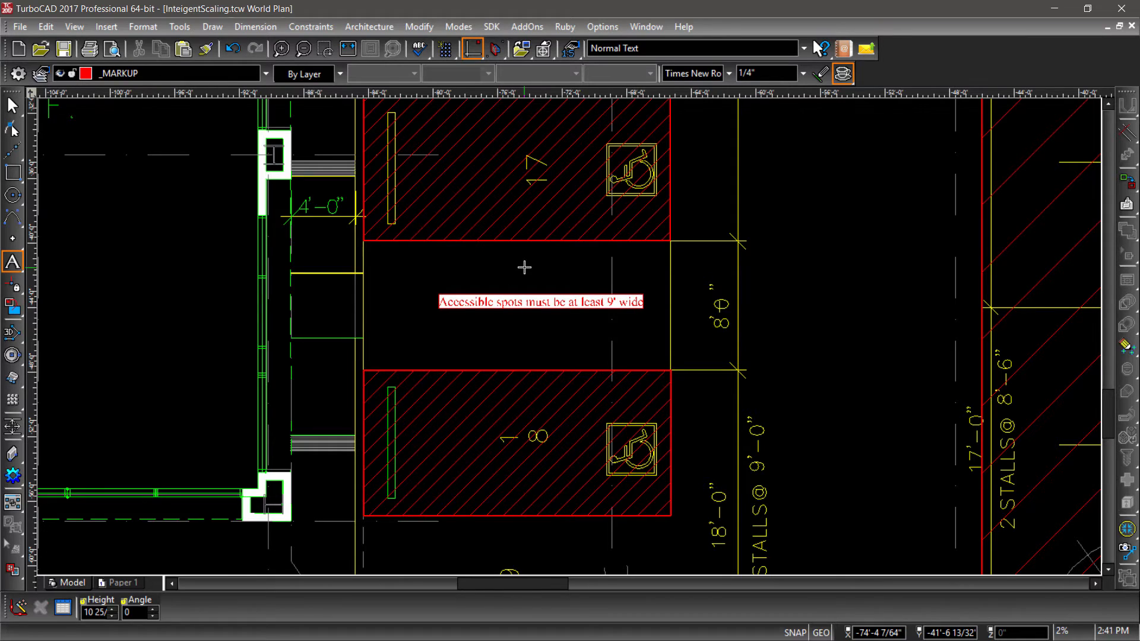
pyautogui.moveTo(396, 302)
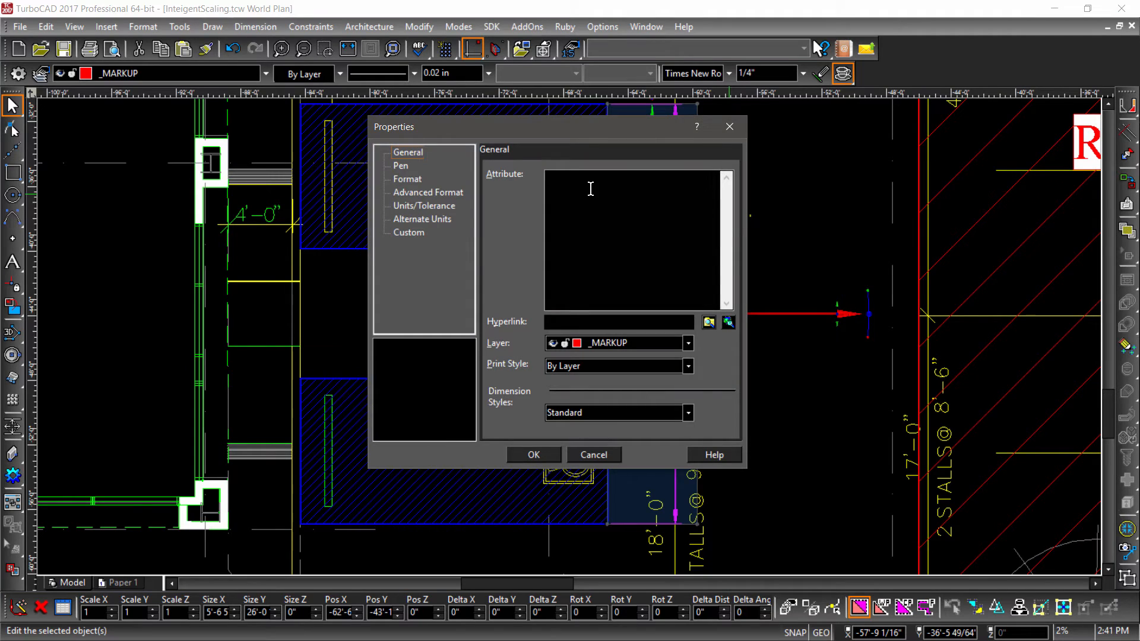
# Step: Set the dimension's attribute to 8'-6 and confirm
pyautogui.write("8'-6")
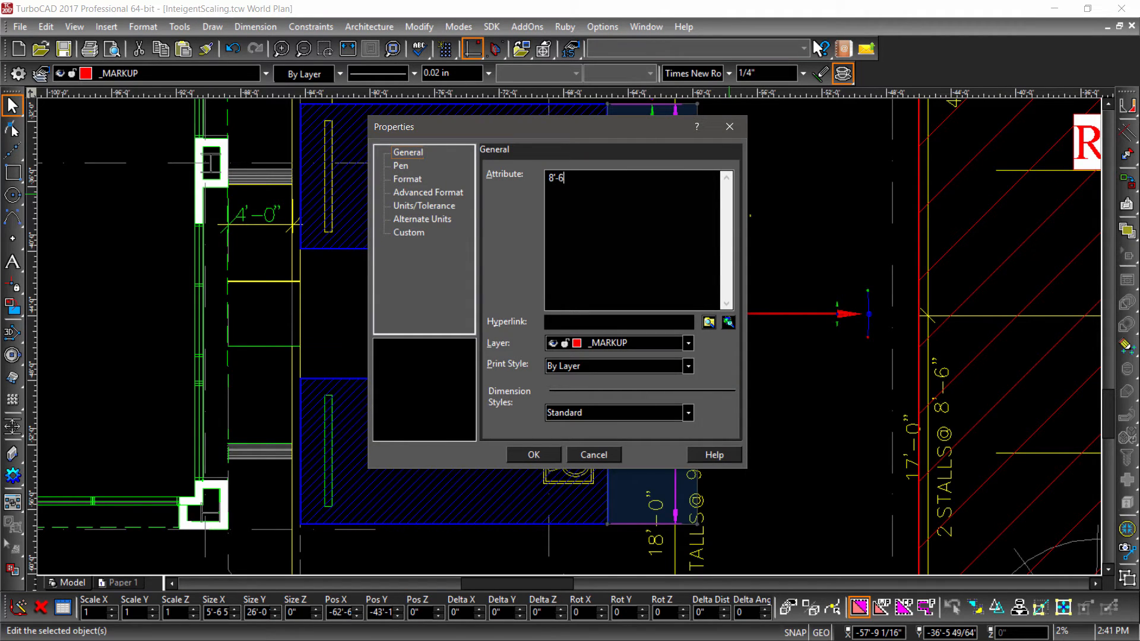
pyautogui.click(533, 454)
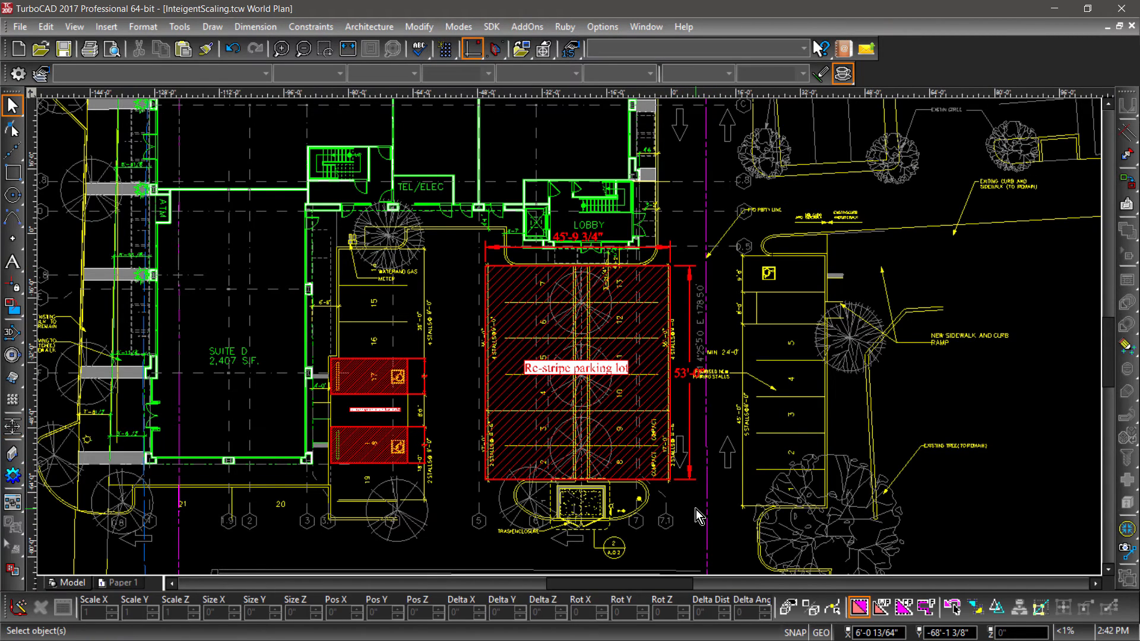
pyautogui.moveTo(690, 516)
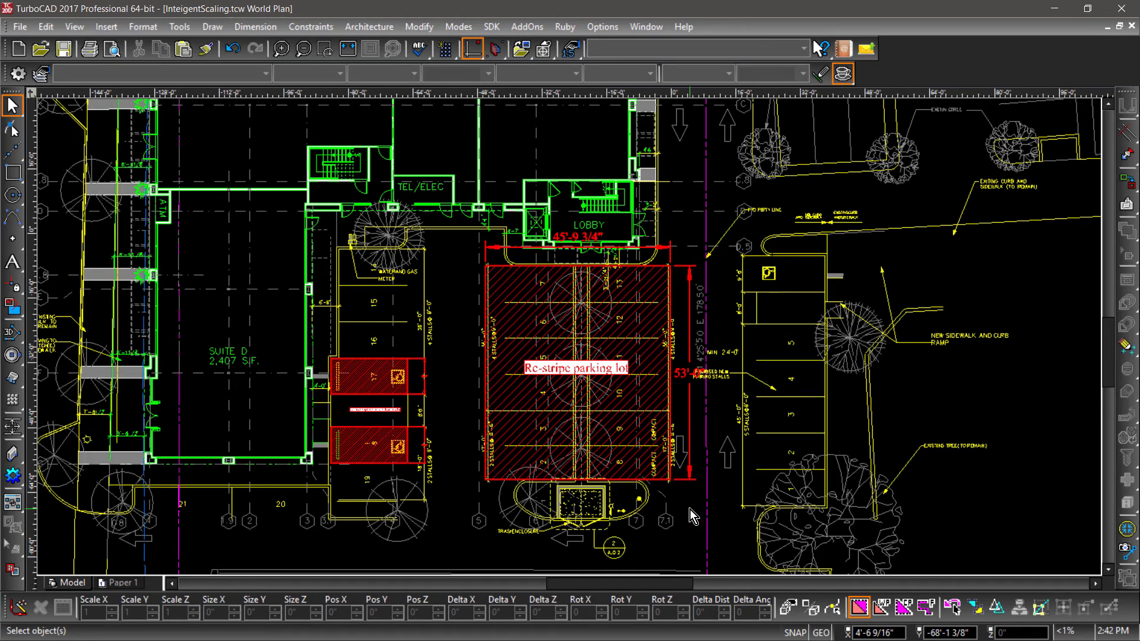